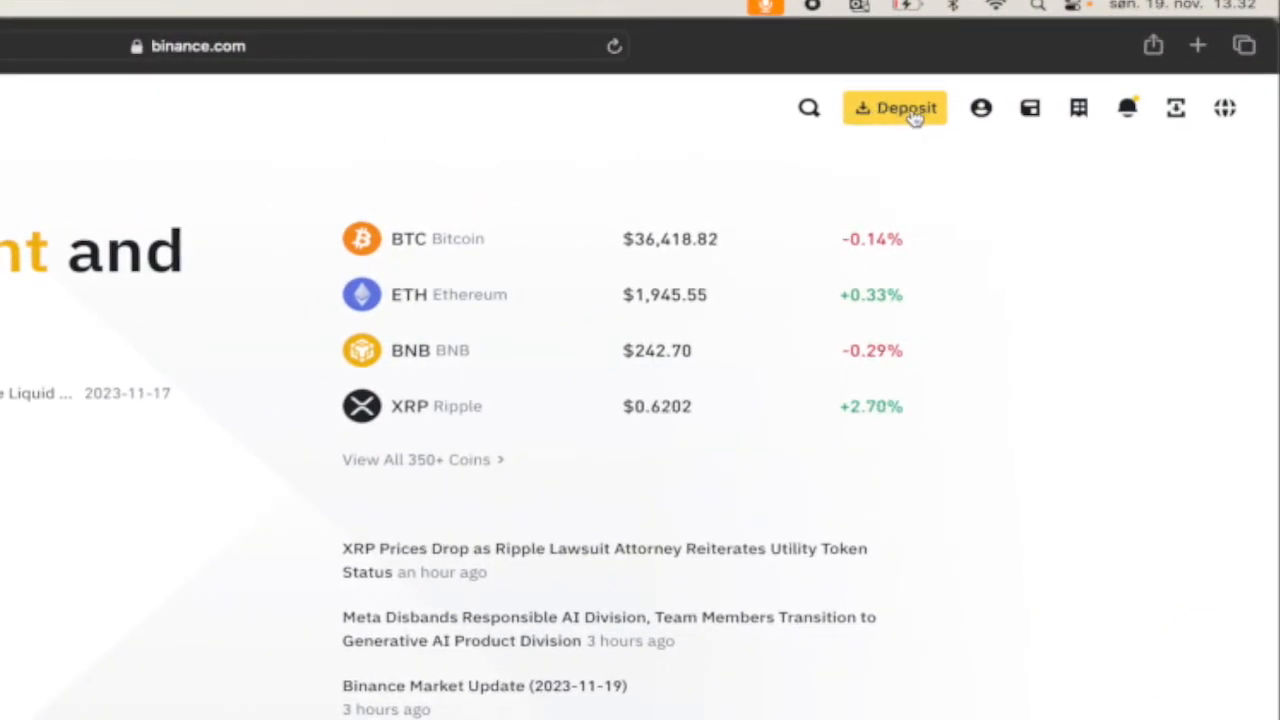
- Bring up the Fund Your Wallet panel from the top-bar Deposit button
{"action": "left_click", "coordinate": [892, 108]}
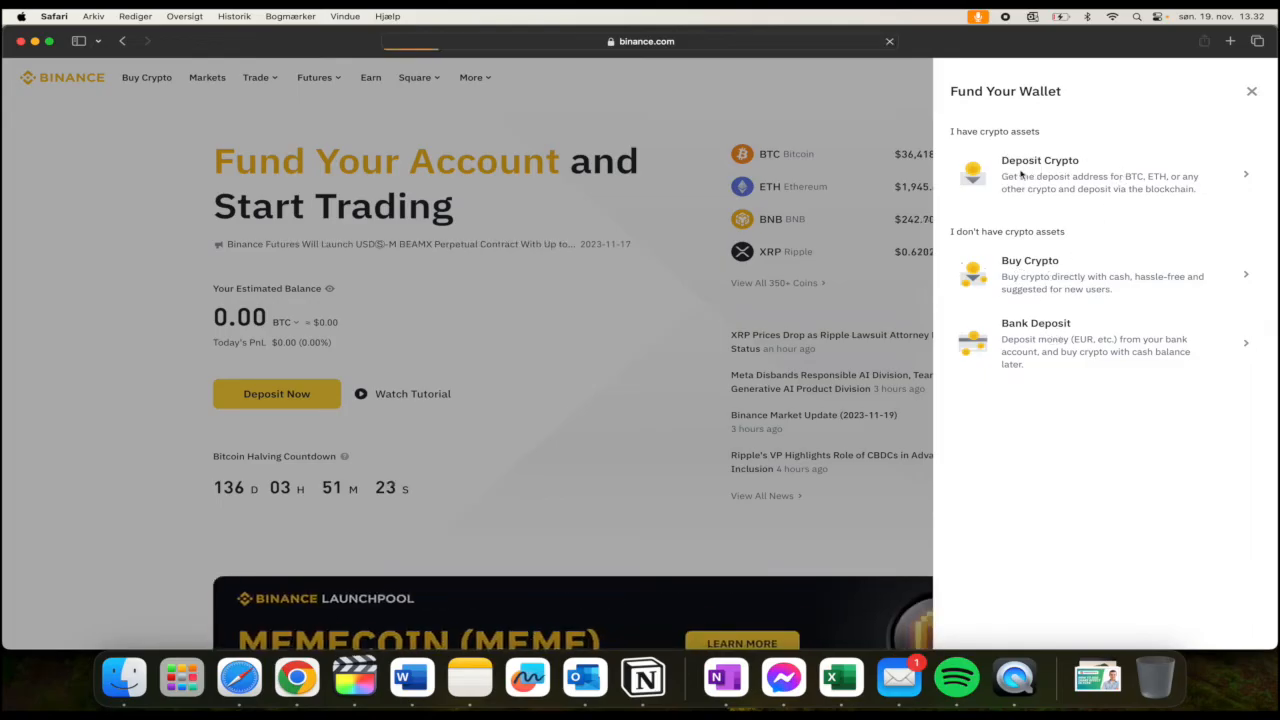
- Go to Deposit Crypto and start choosing TRX as the coin to deposit
{"action": "left_click", "coordinate": [1040, 172]}
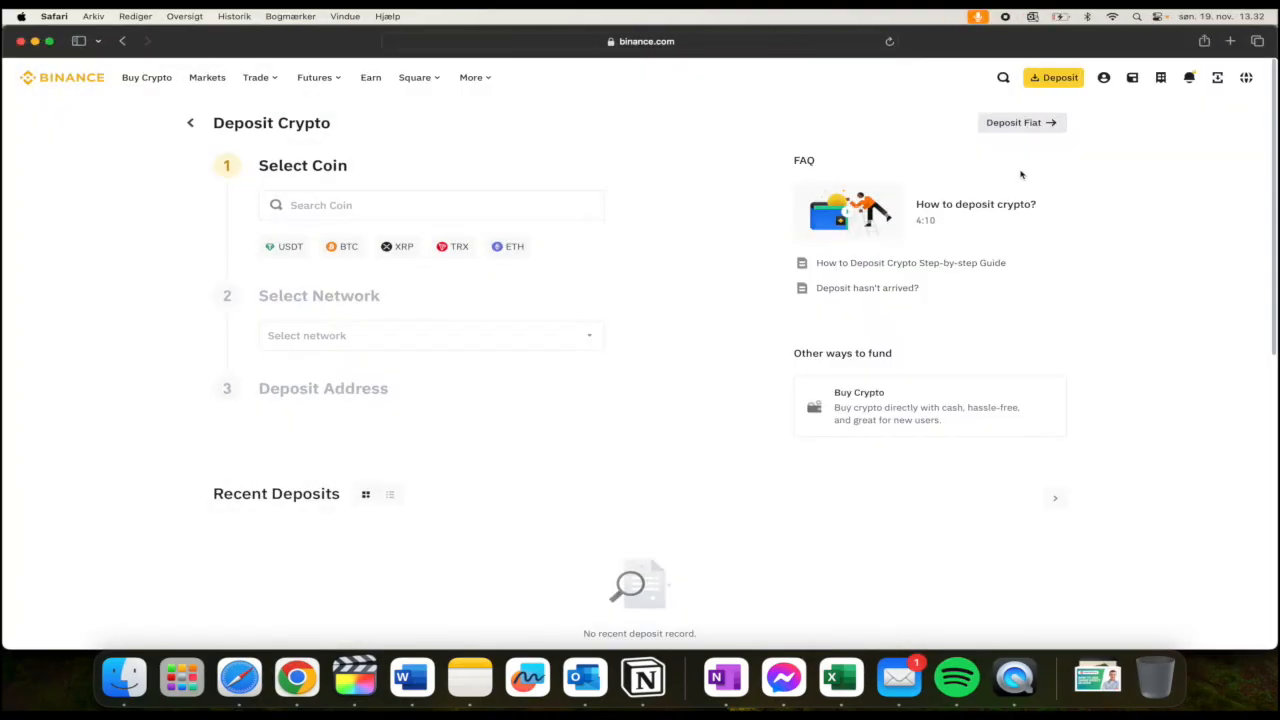
{"action": "mouse_move", "coordinate": [302, 152]}
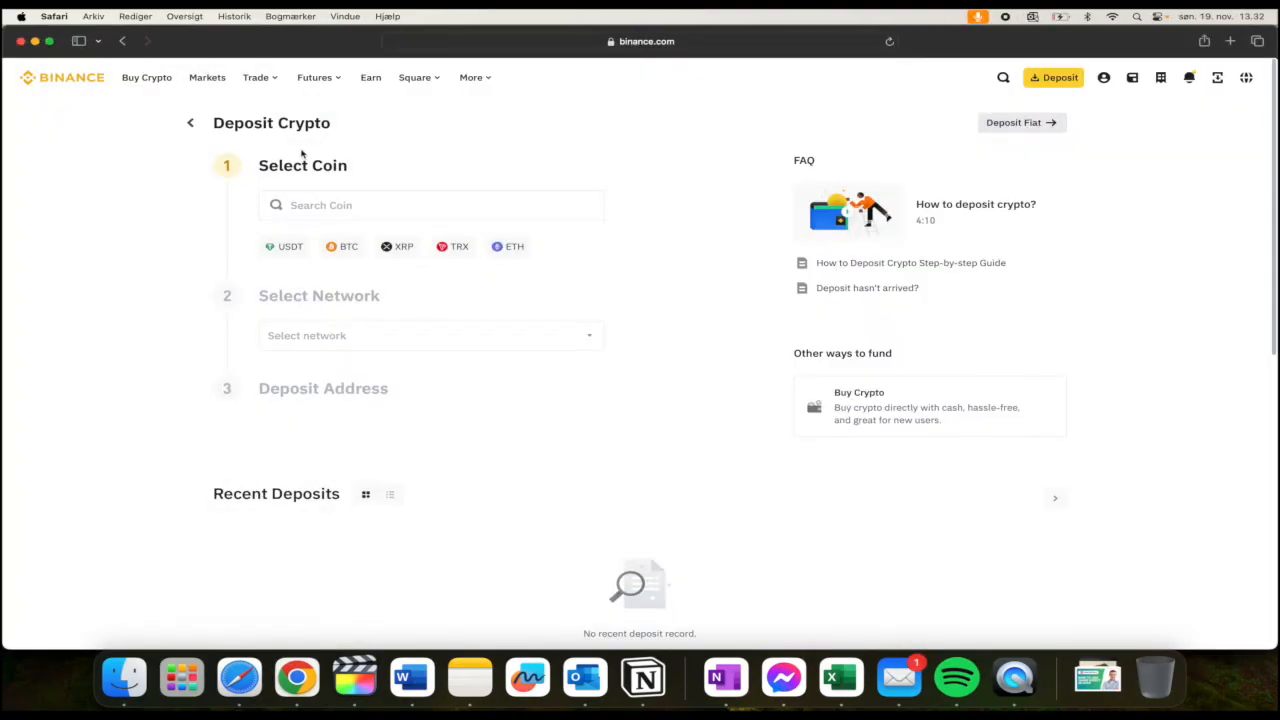
{"action": "left_click", "coordinate": [430, 204]}
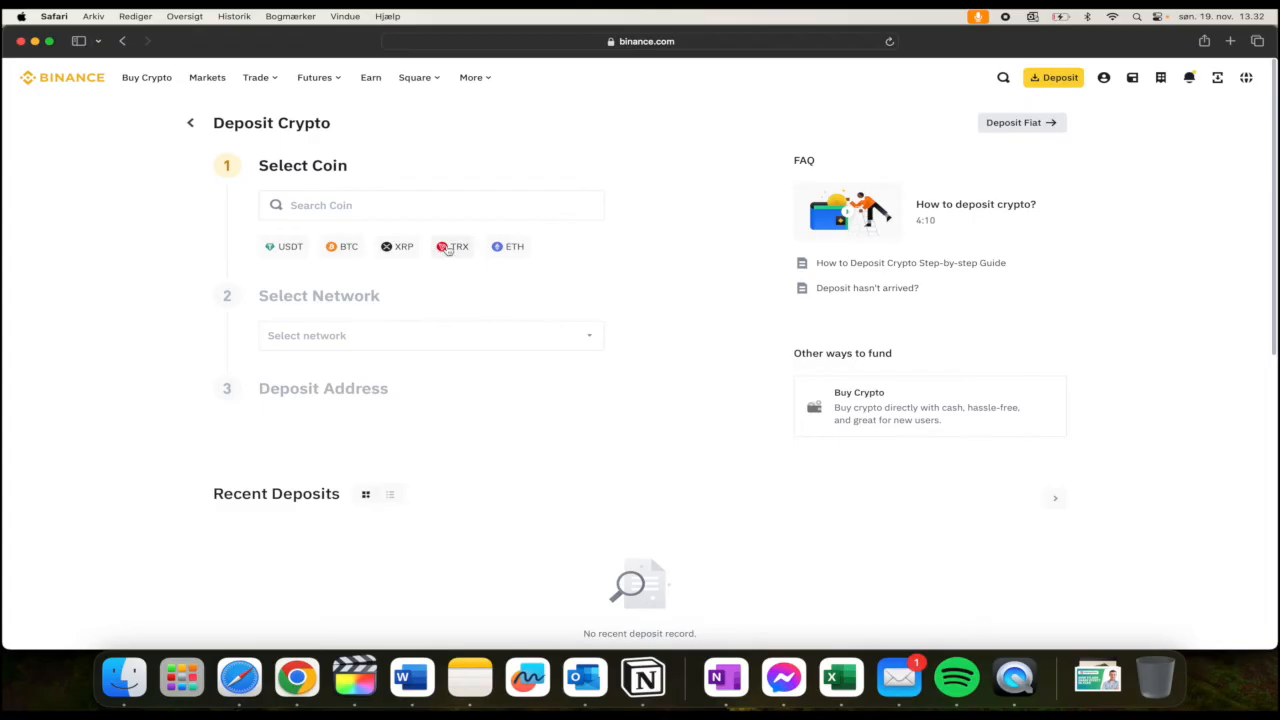
{"action": "left_click", "coordinate": [448, 248]}
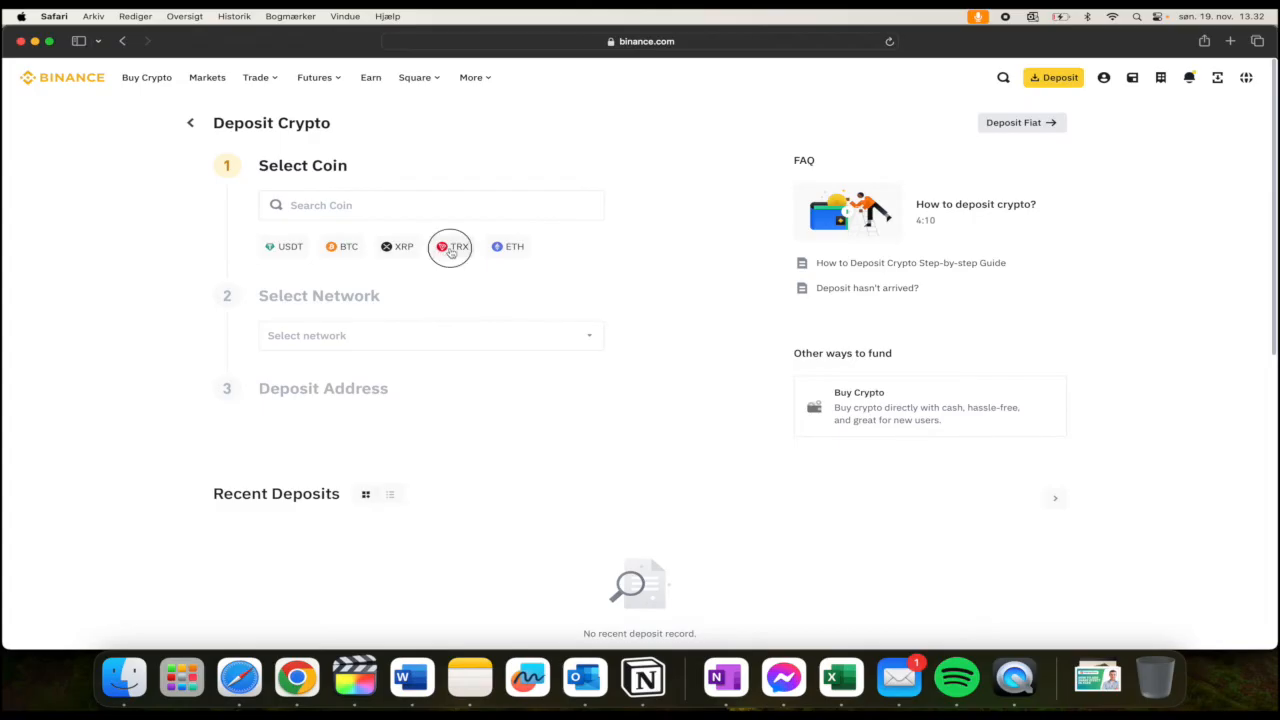
- Select TRX on the TRX Tron (TRC20) network so the deposit address and QR code appear
{"action": "left_click", "coordinate": [448, 248]}
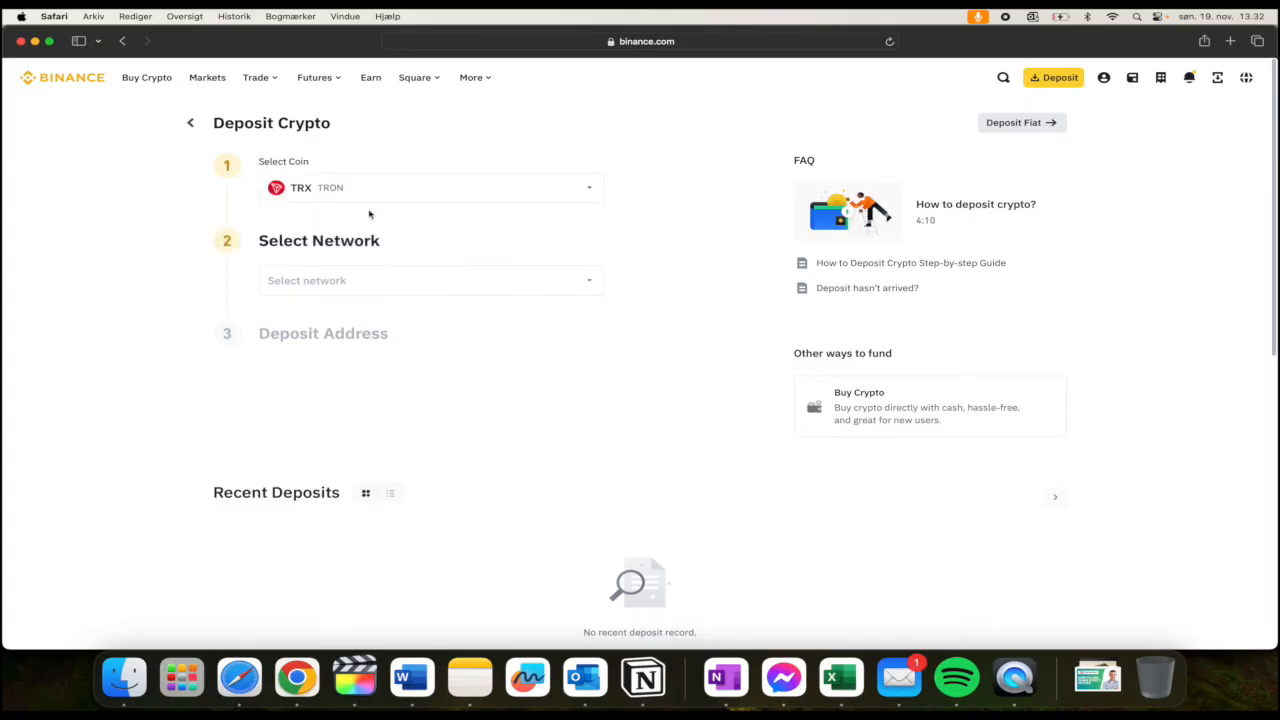
{"action": "left_click", "coordinate": [430, 280]}
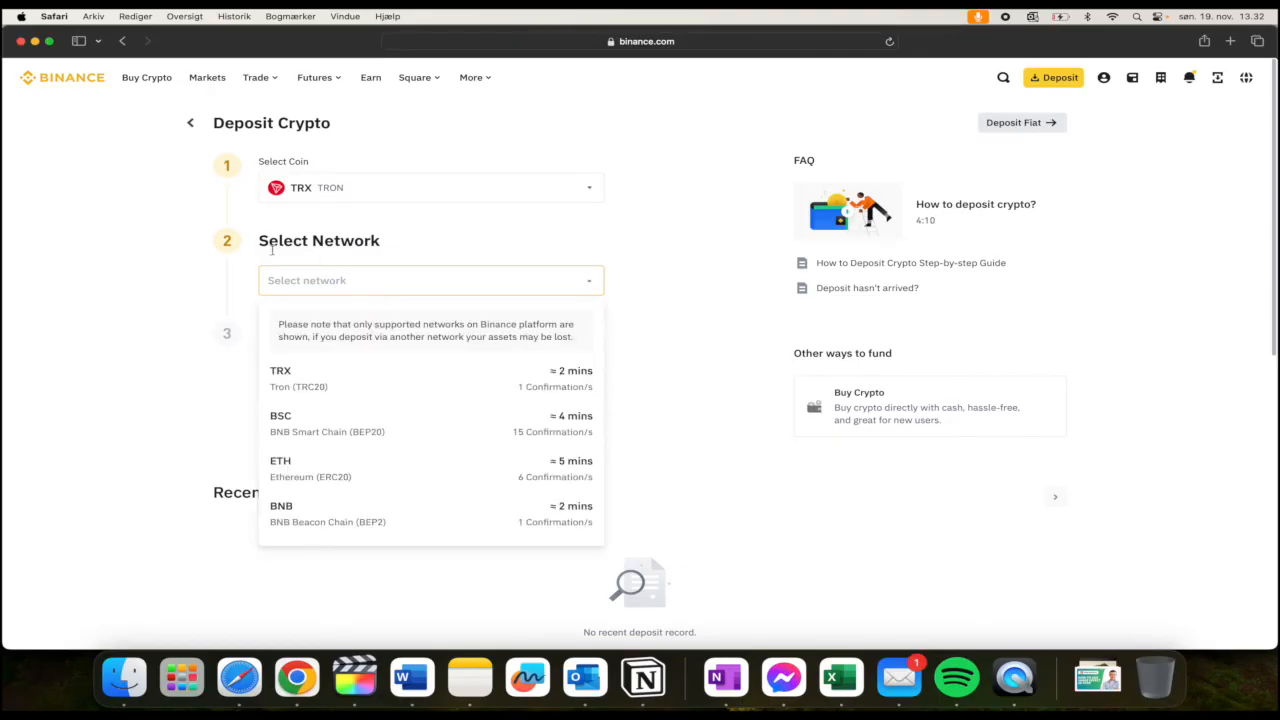
{"action": "mouse_move", "coordinate": [292, 384]}
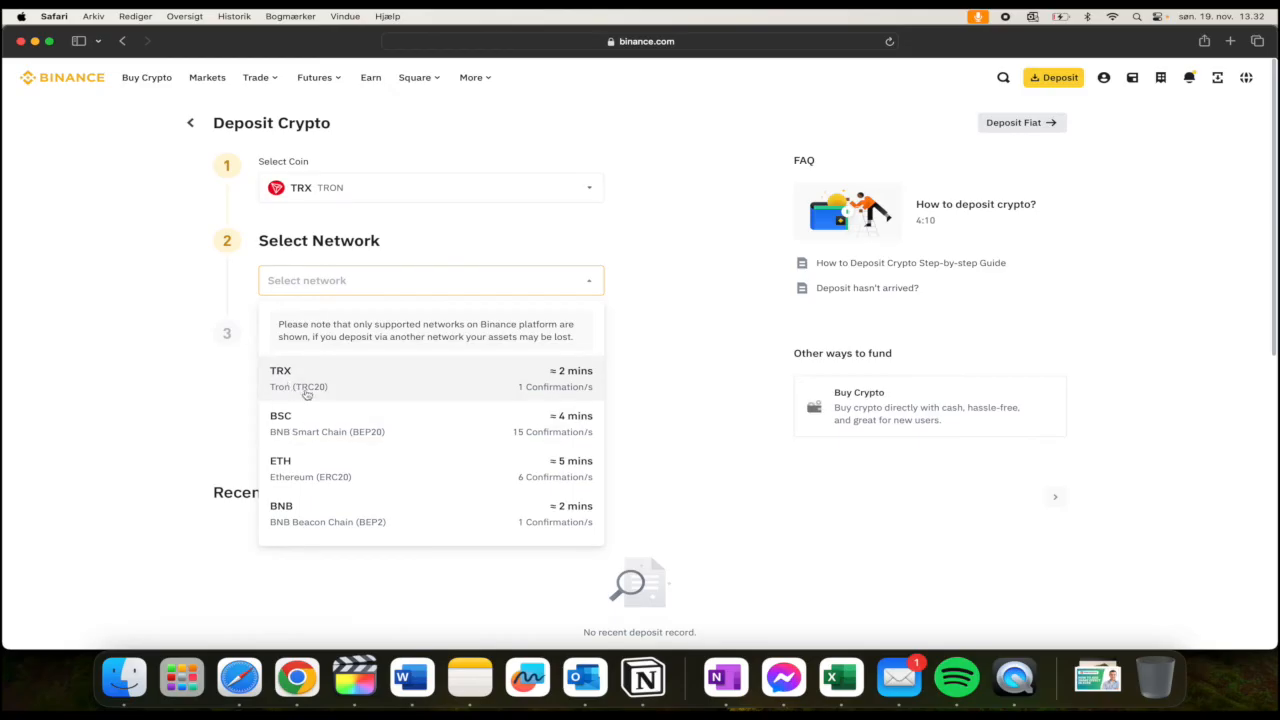
{"action": "mouse_move", "coordinate": [324, 388]}
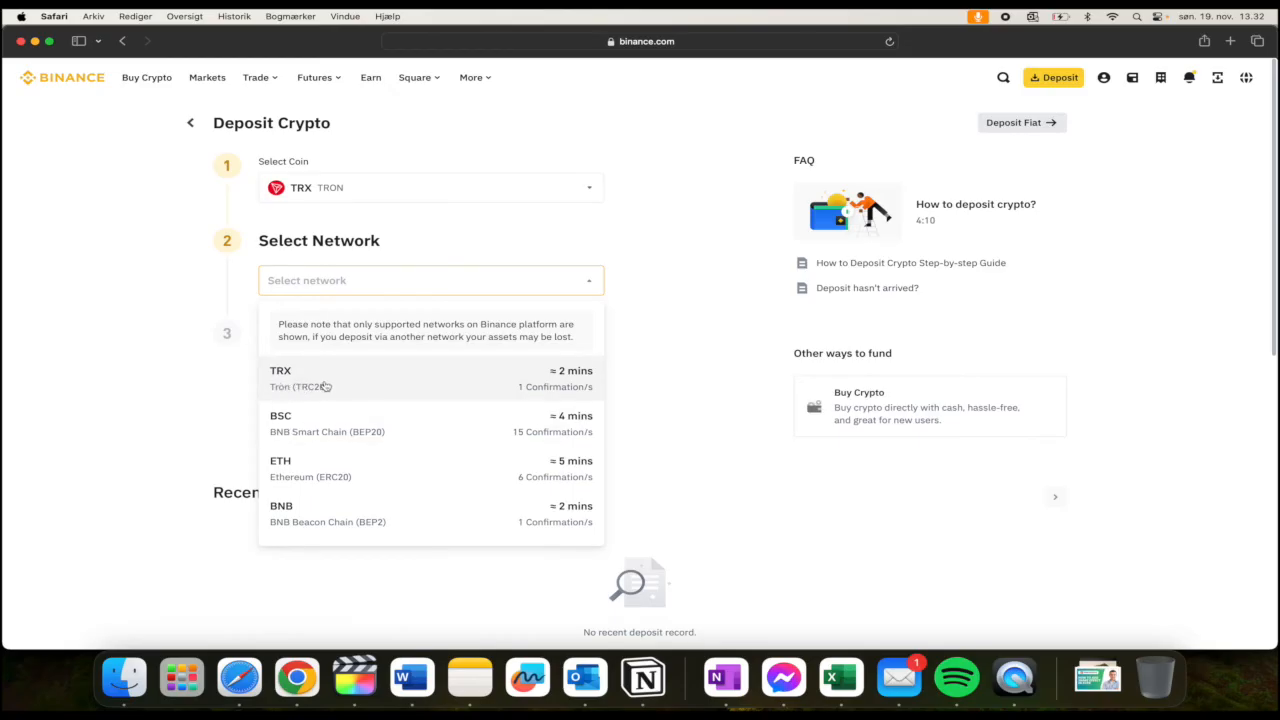
{"action": "left_click", "coordinate": [300, 378]}
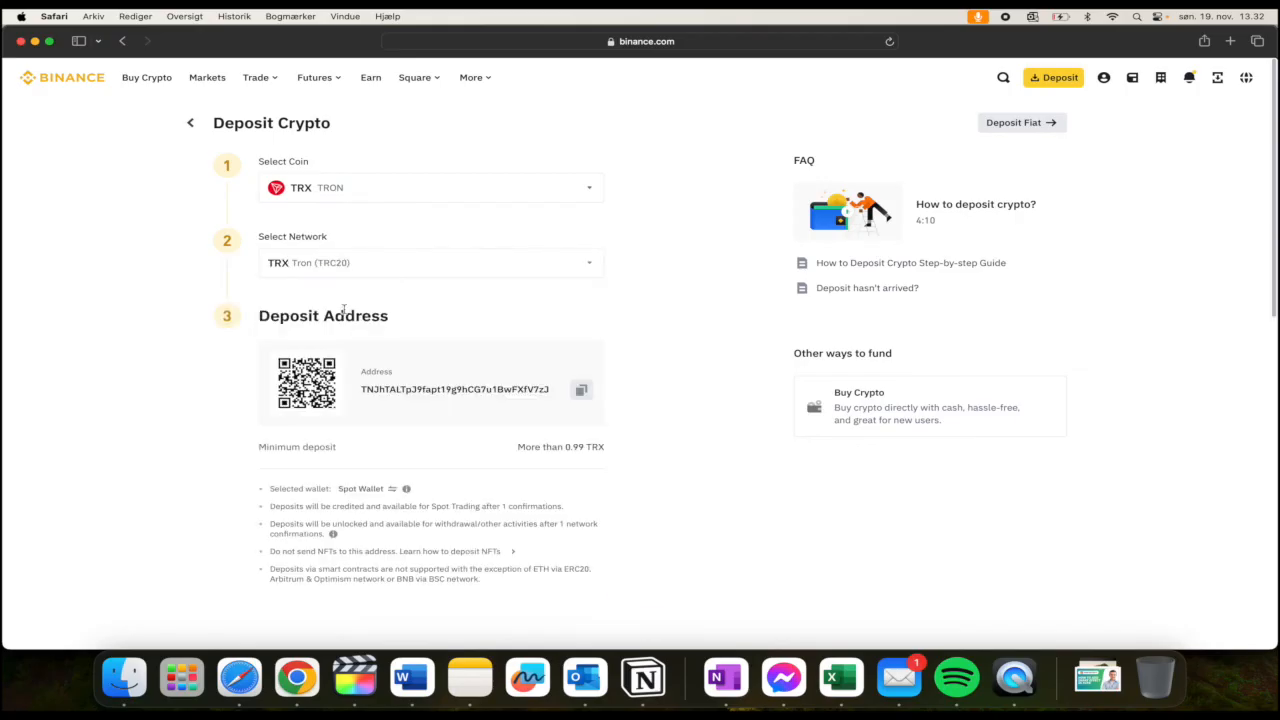
{"action": "mouse_move", "coordinate": [548, 340]}
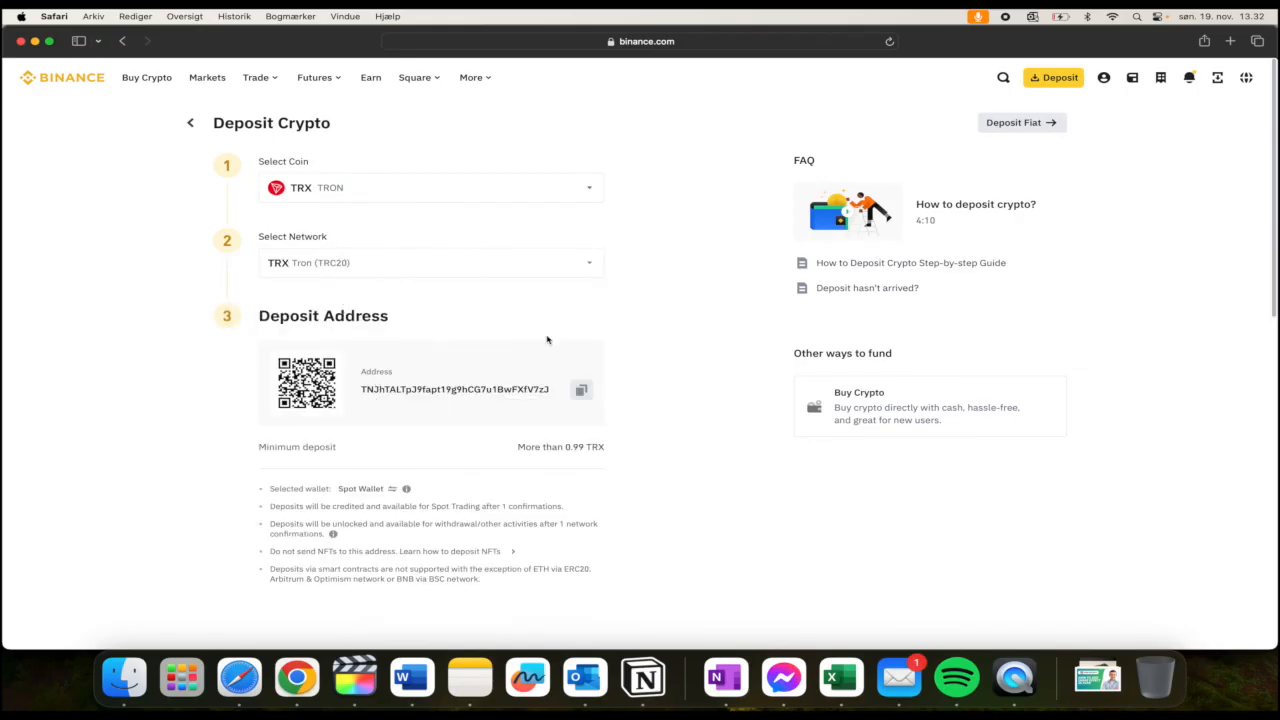